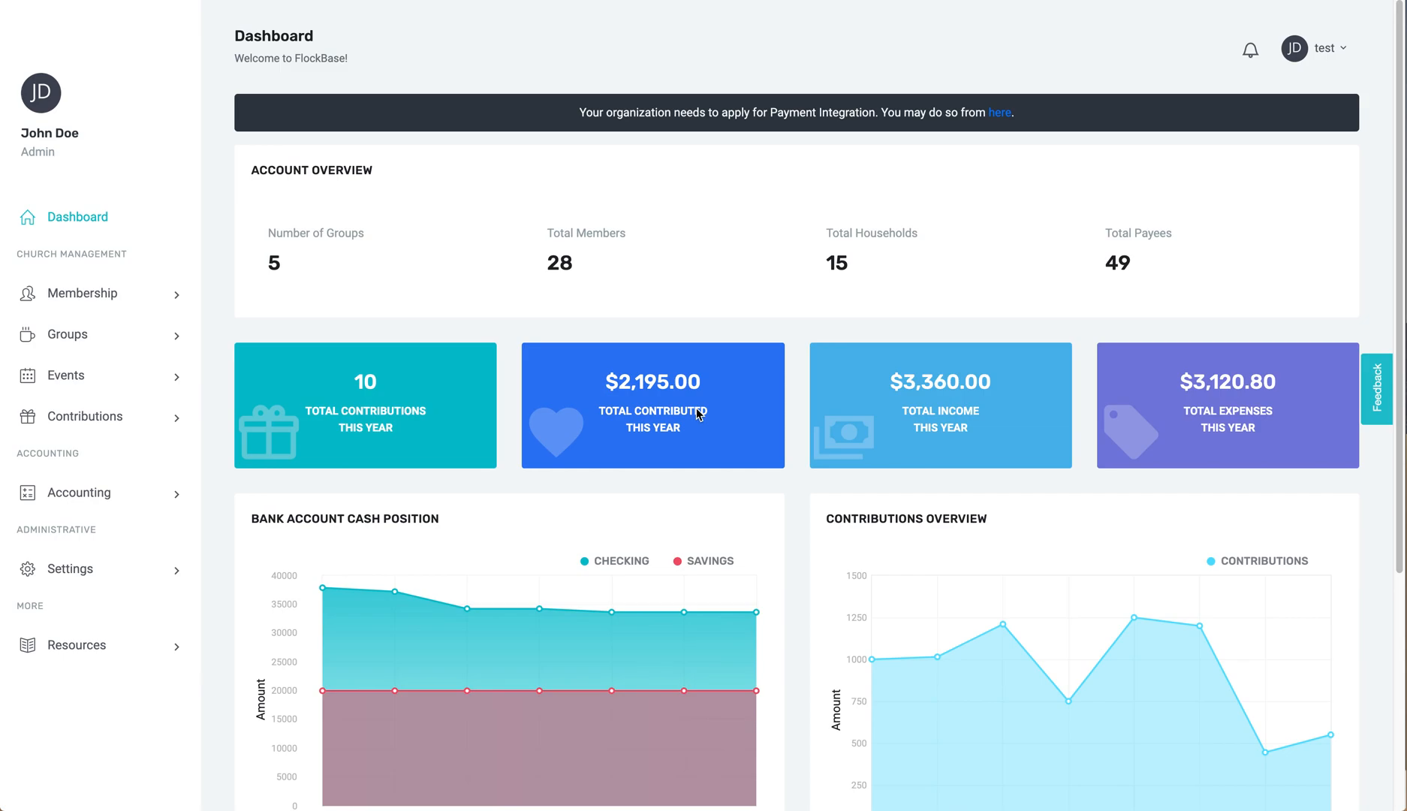
{"action": "mouse_move", "coordinate": [320, 398]}
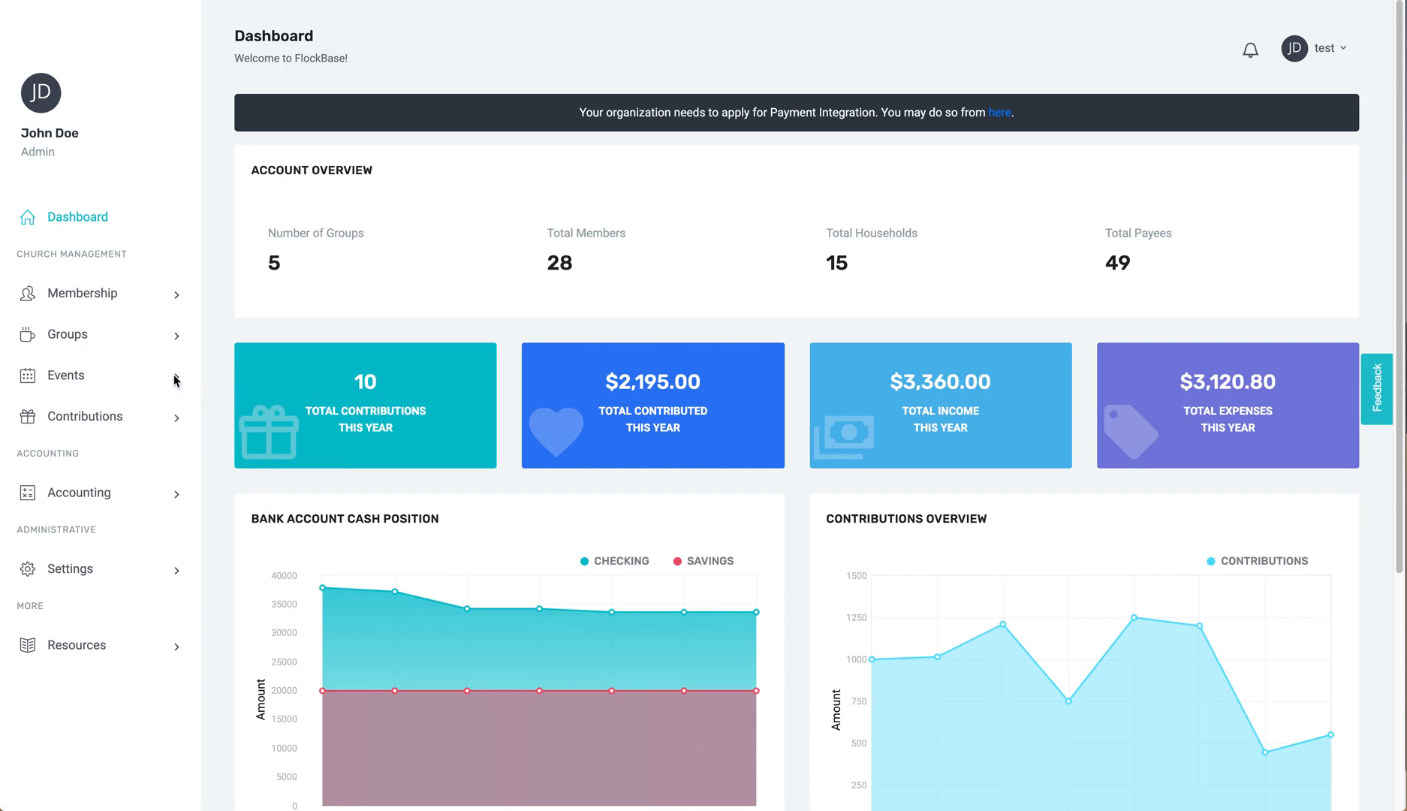
{"action": "mouse_move", "coordinate": [141, 510]}
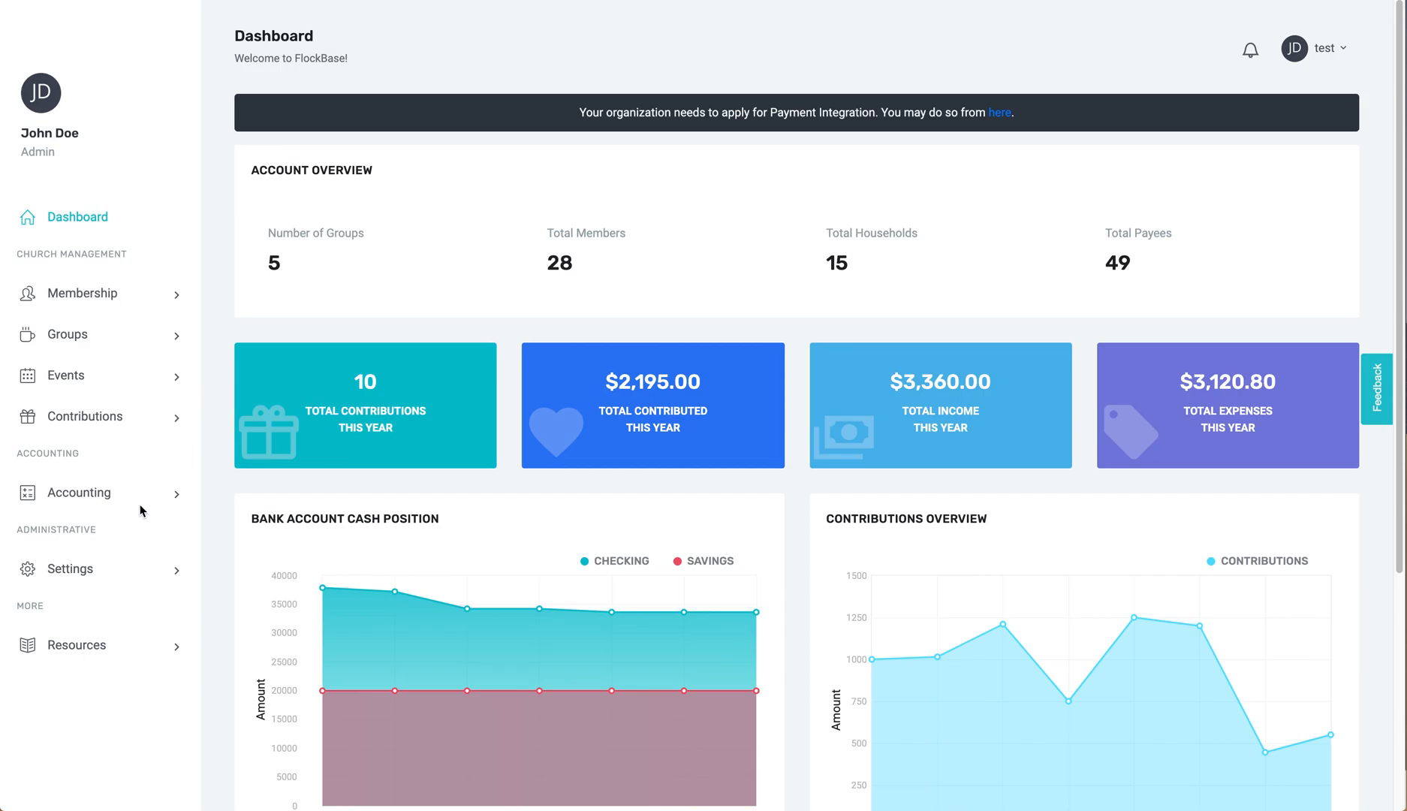
{"action": "mouse_move", "coordinate": [69, 567]}
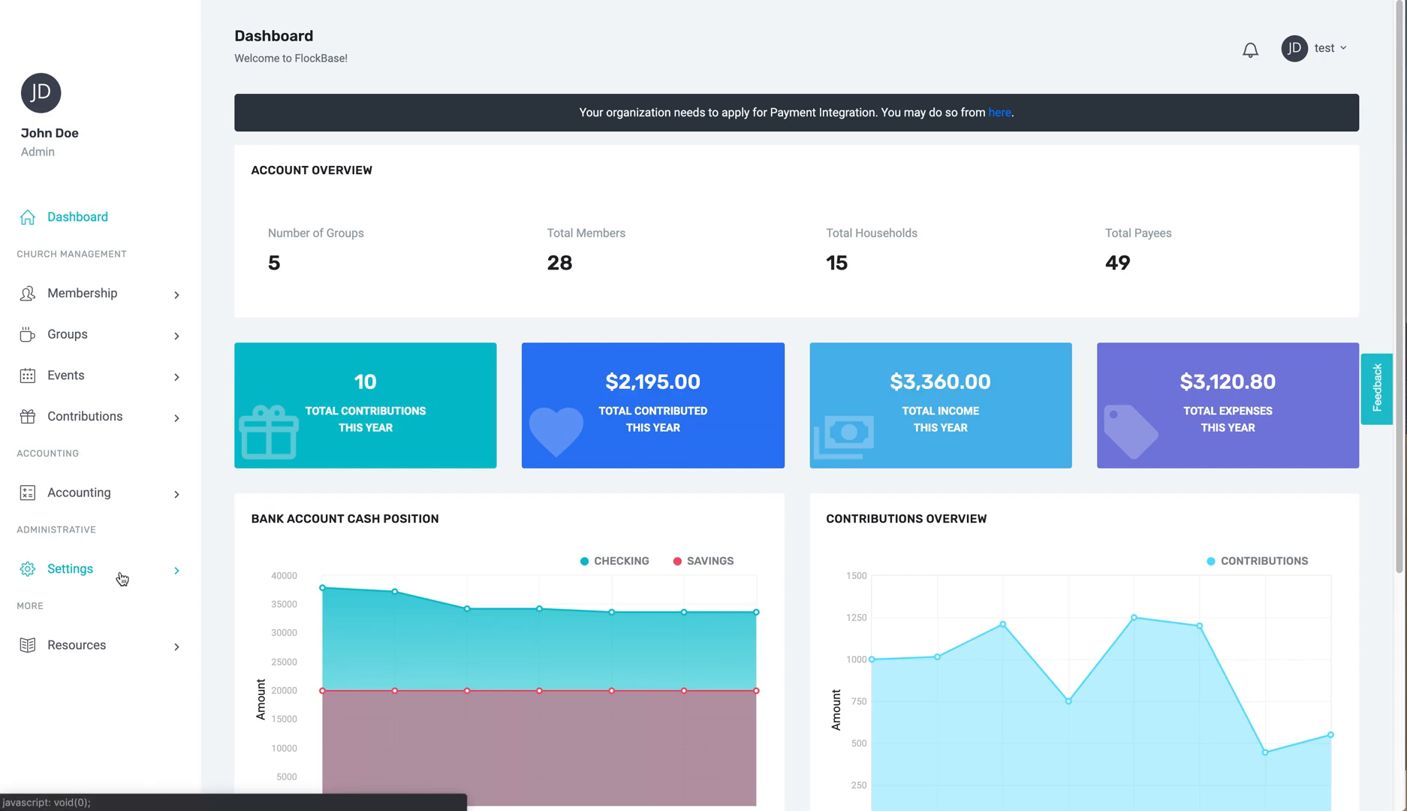
Step: Navigate via Settings in the sidebar to the Organization Information page
{"action": "left_click", "coordinate": [69, 568]}
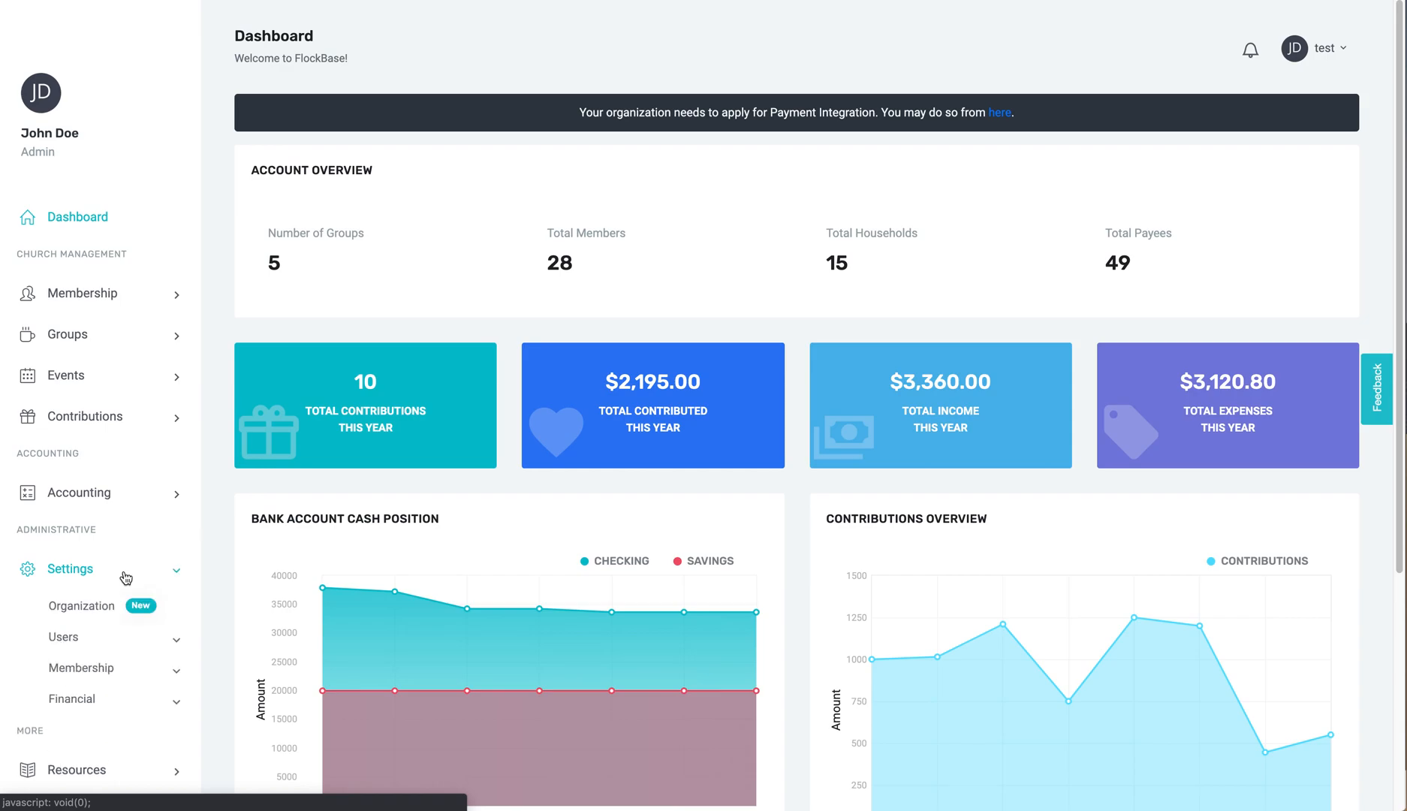
{"action": "mouse_move", "coordinate": [87, 624]}
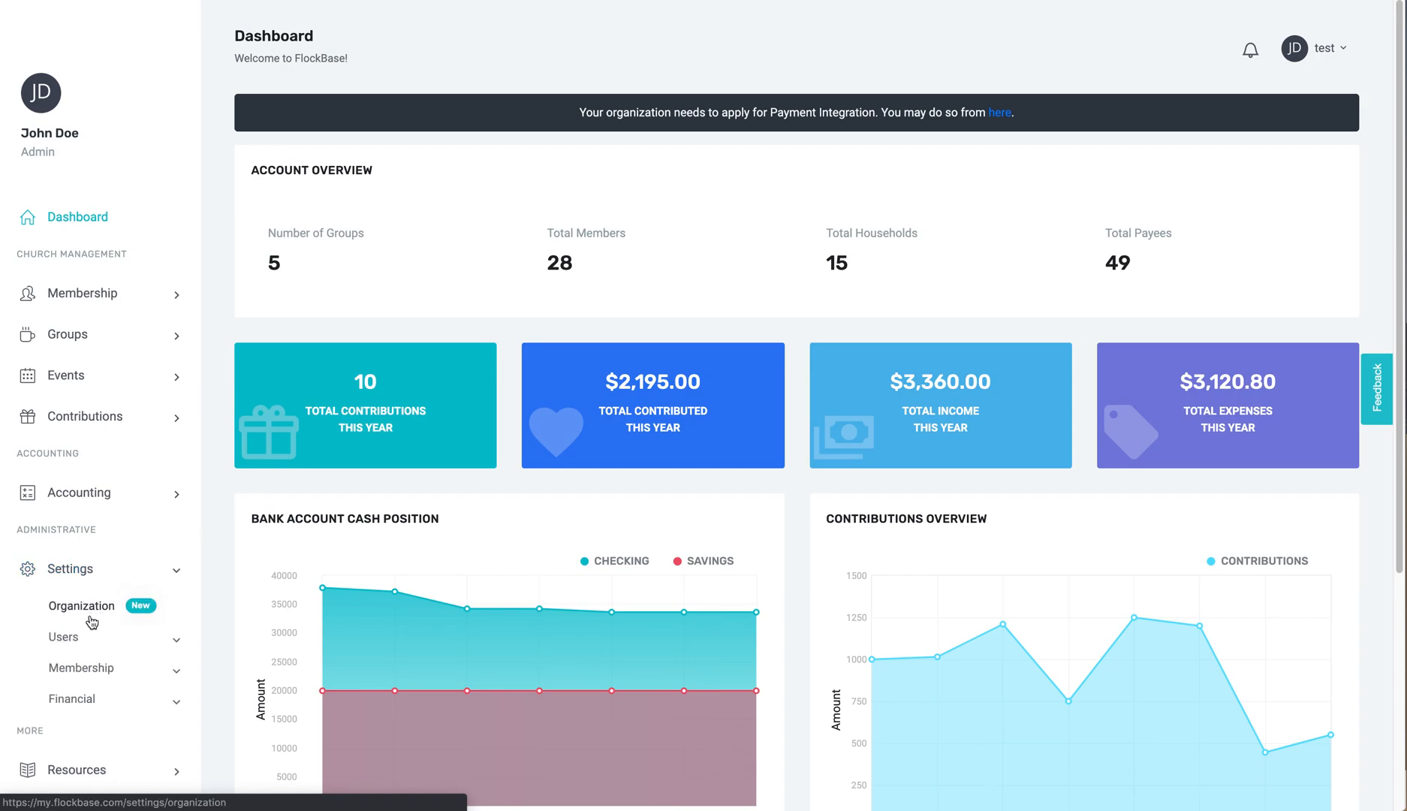
{"action": "left_click", "coordinate": [79, 605]}
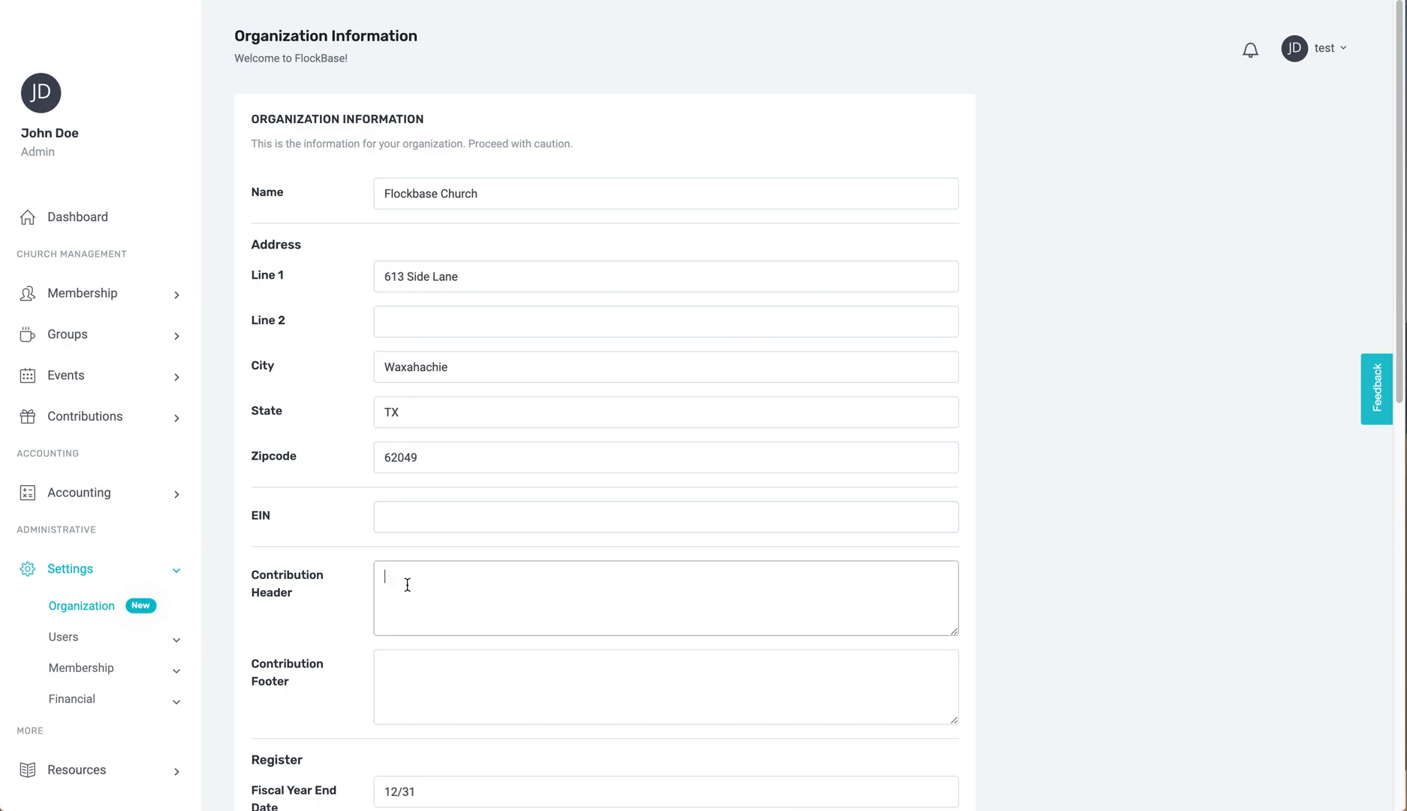
Step: Enter 'Thanks for giving!' as the Contribution Header and scroll down the form
{"action": "type", "text": "Thanks for giving!"}
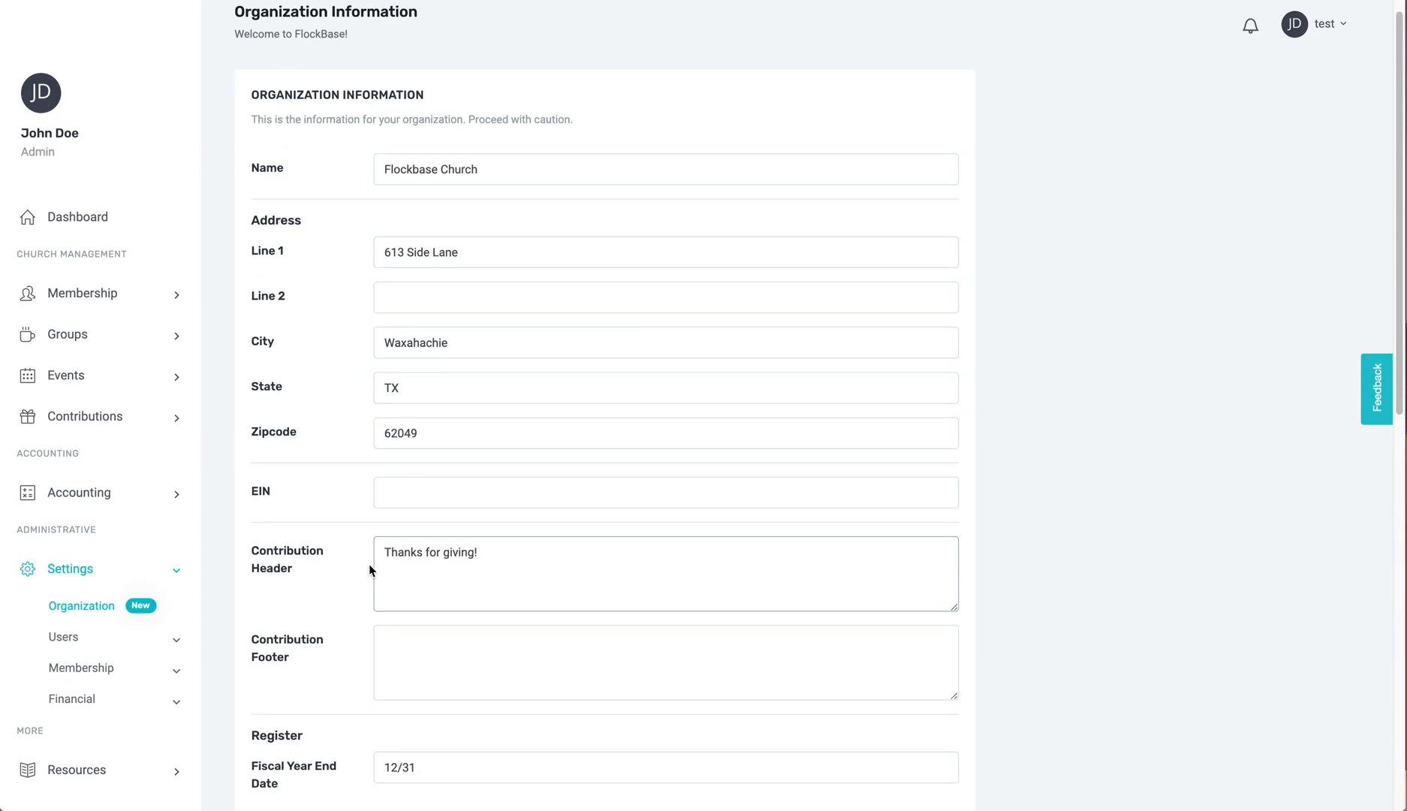
{"action": "scroll", "scroll_direction": "down", "scroll_amount": 3}
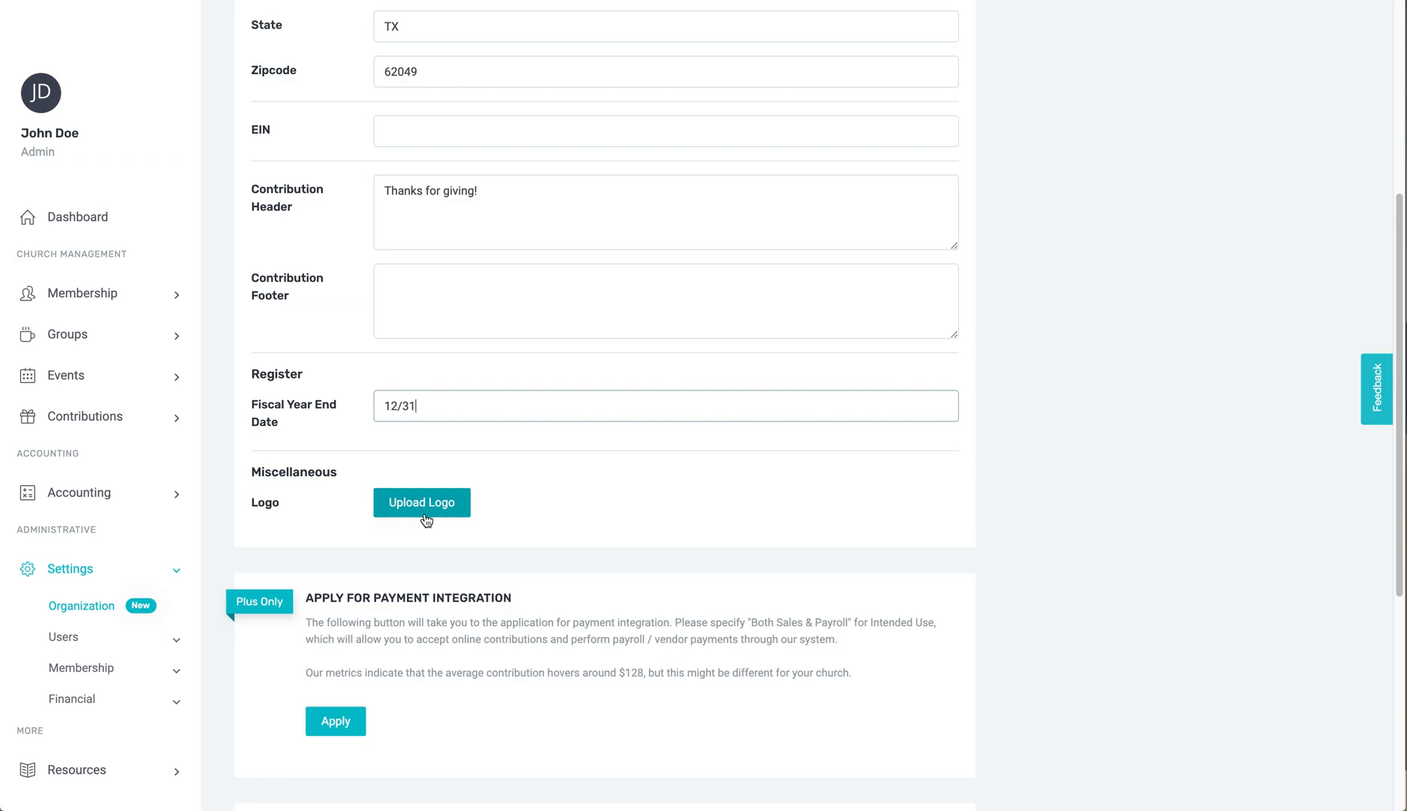
{"action": "scroll", "scroll_direction": "down", "scroll_amount": 3}
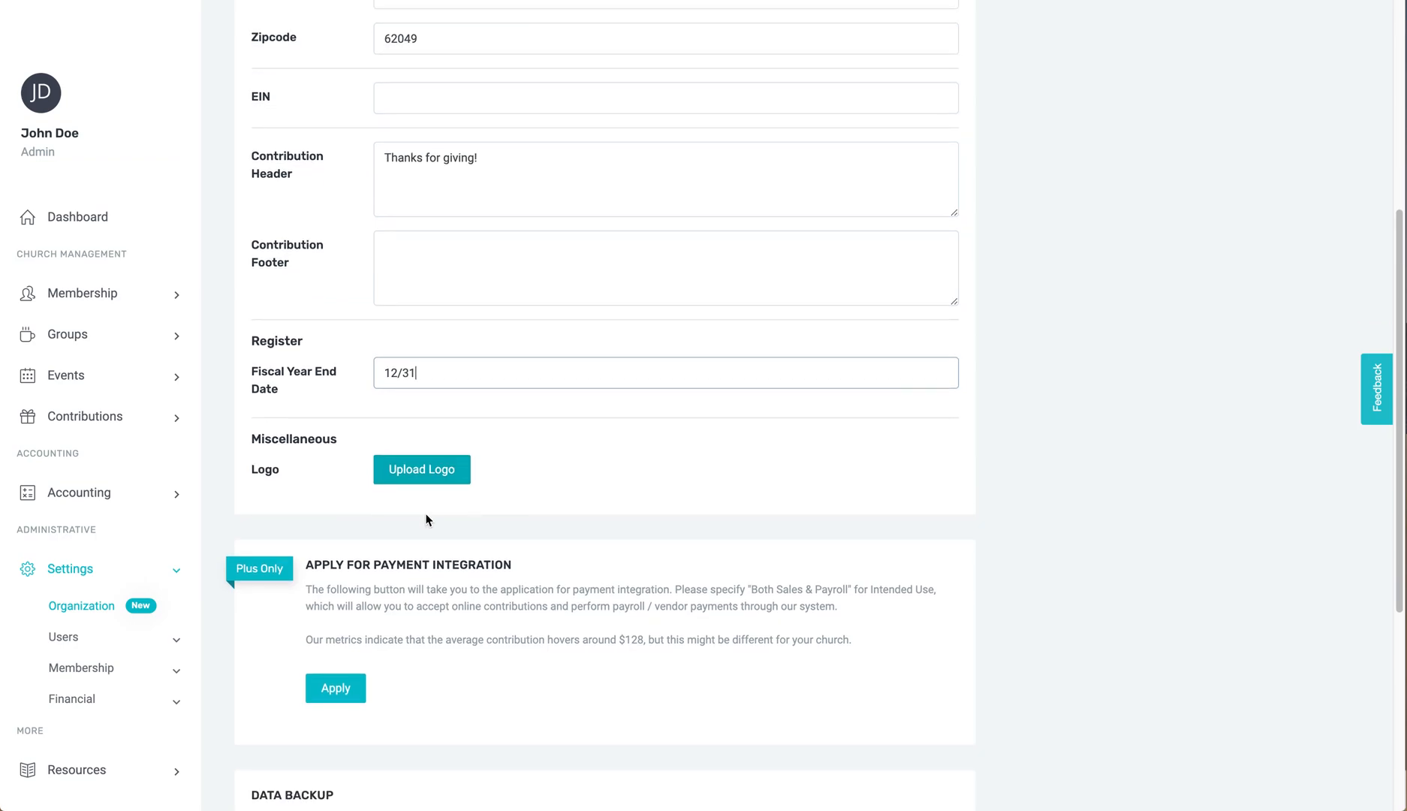
{"action": "scroll", "scroll_direction": "down", "scroll_amount": 3}
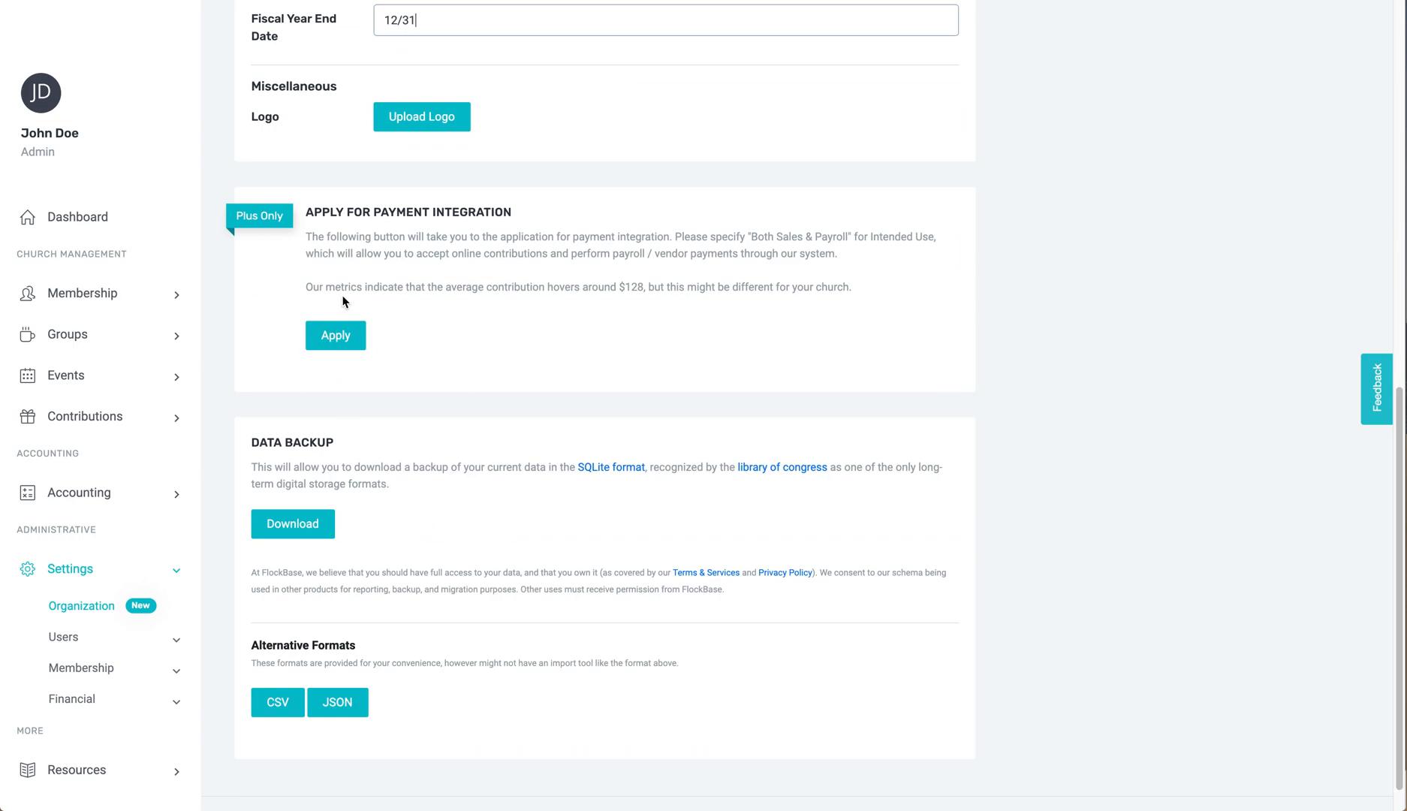
{"action": "mouse_move", "coordinate": [445, 291]}
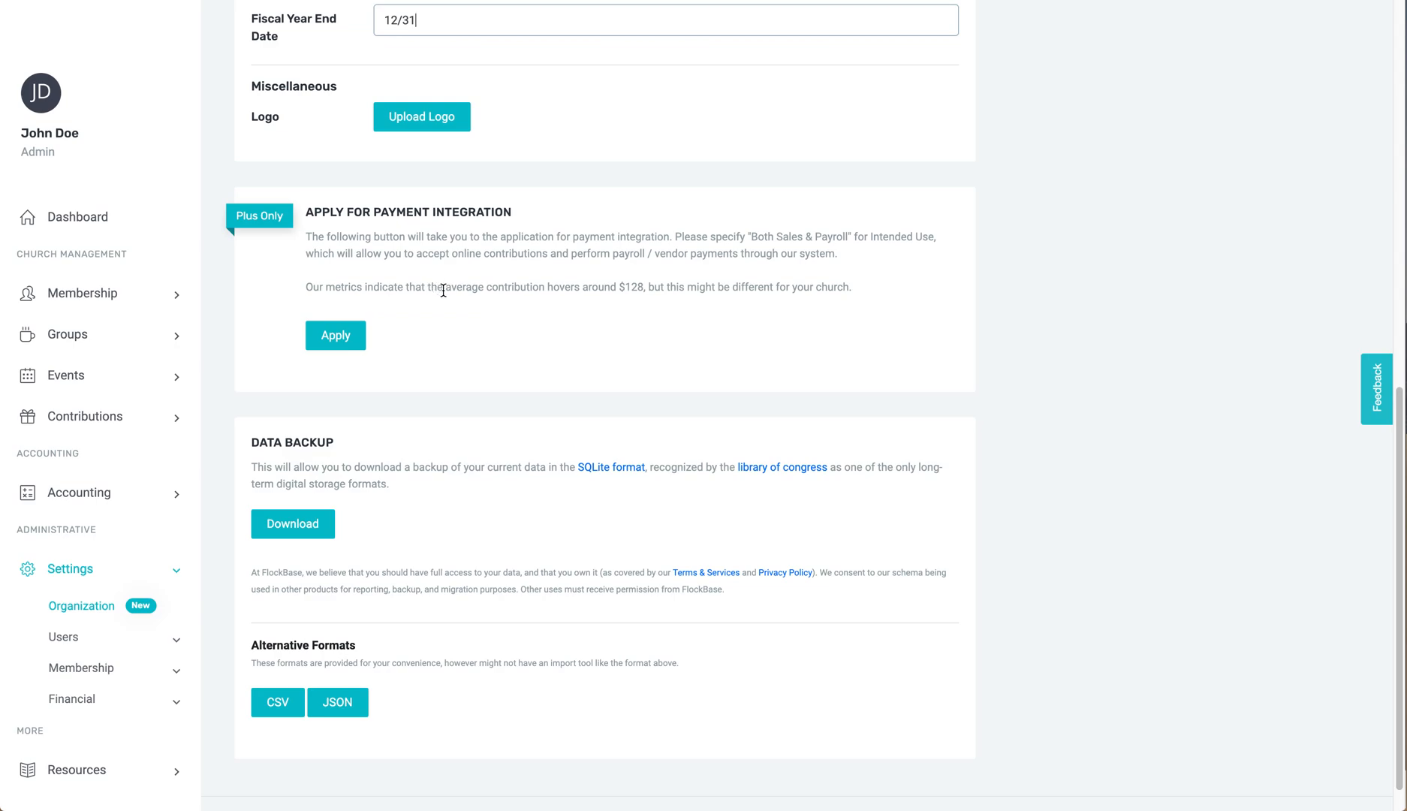
{"action": "mouse_move", "coordinate": [465, 341]}
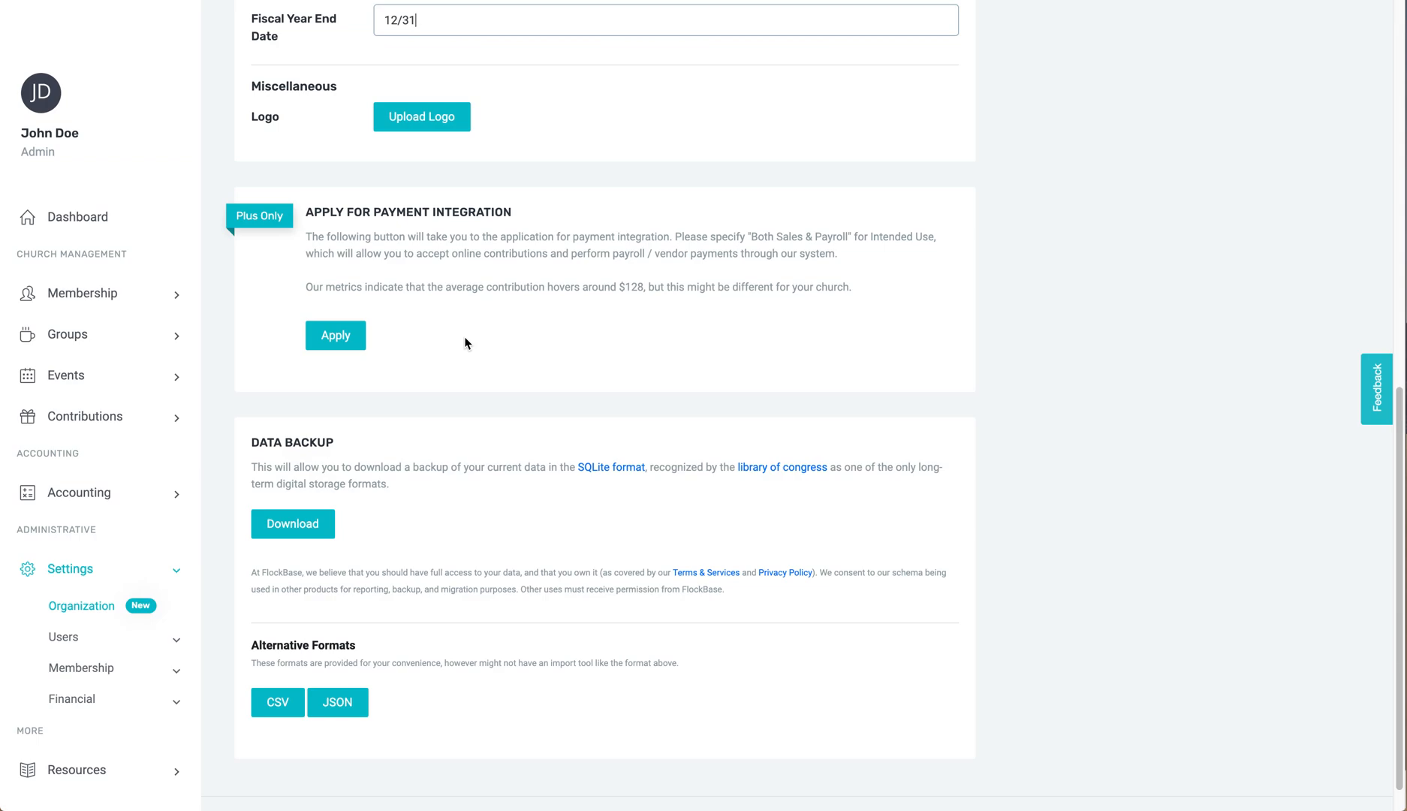
{"action": "mouse_move", "coordinate": [421, 342]}
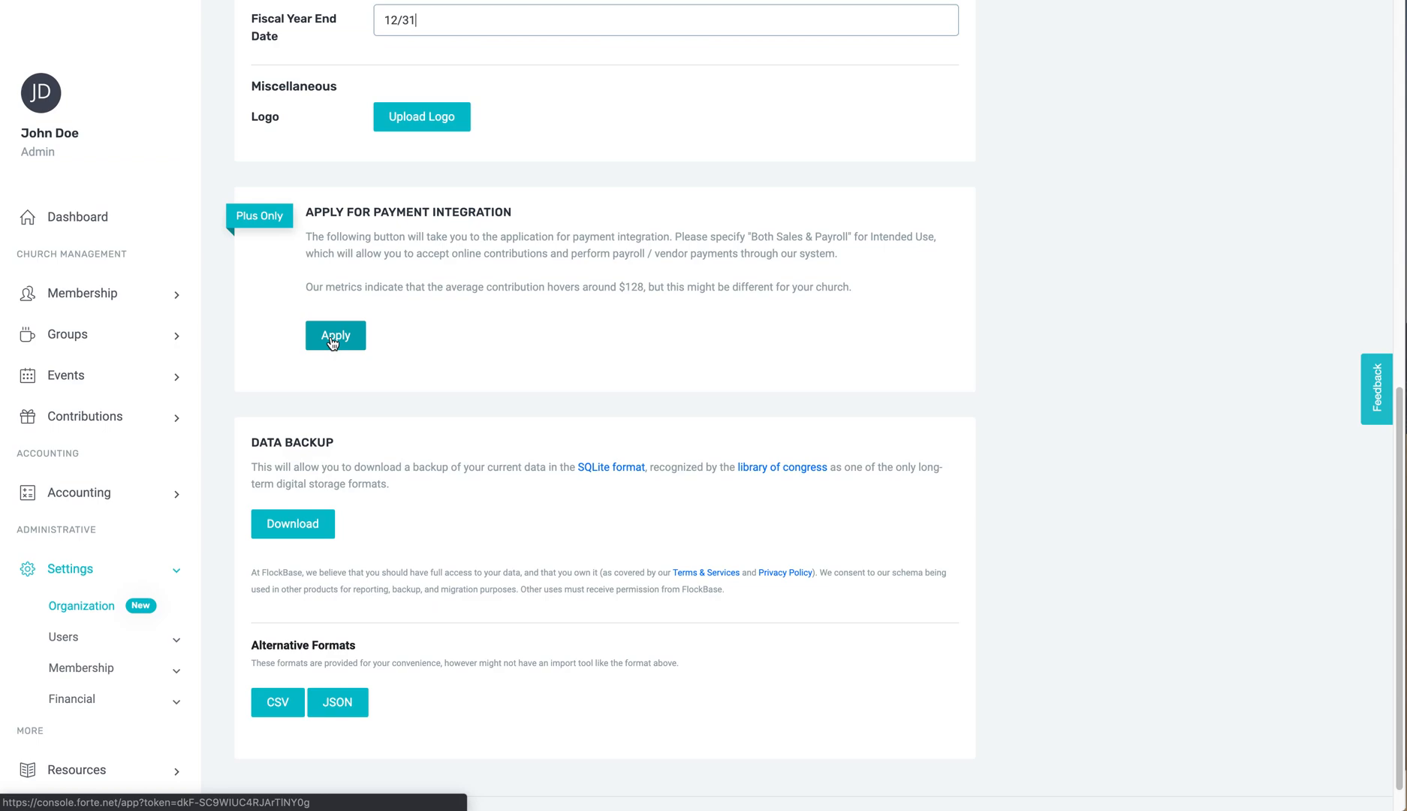
{"action": "mouse_move", "coordinate": [383, 345]}
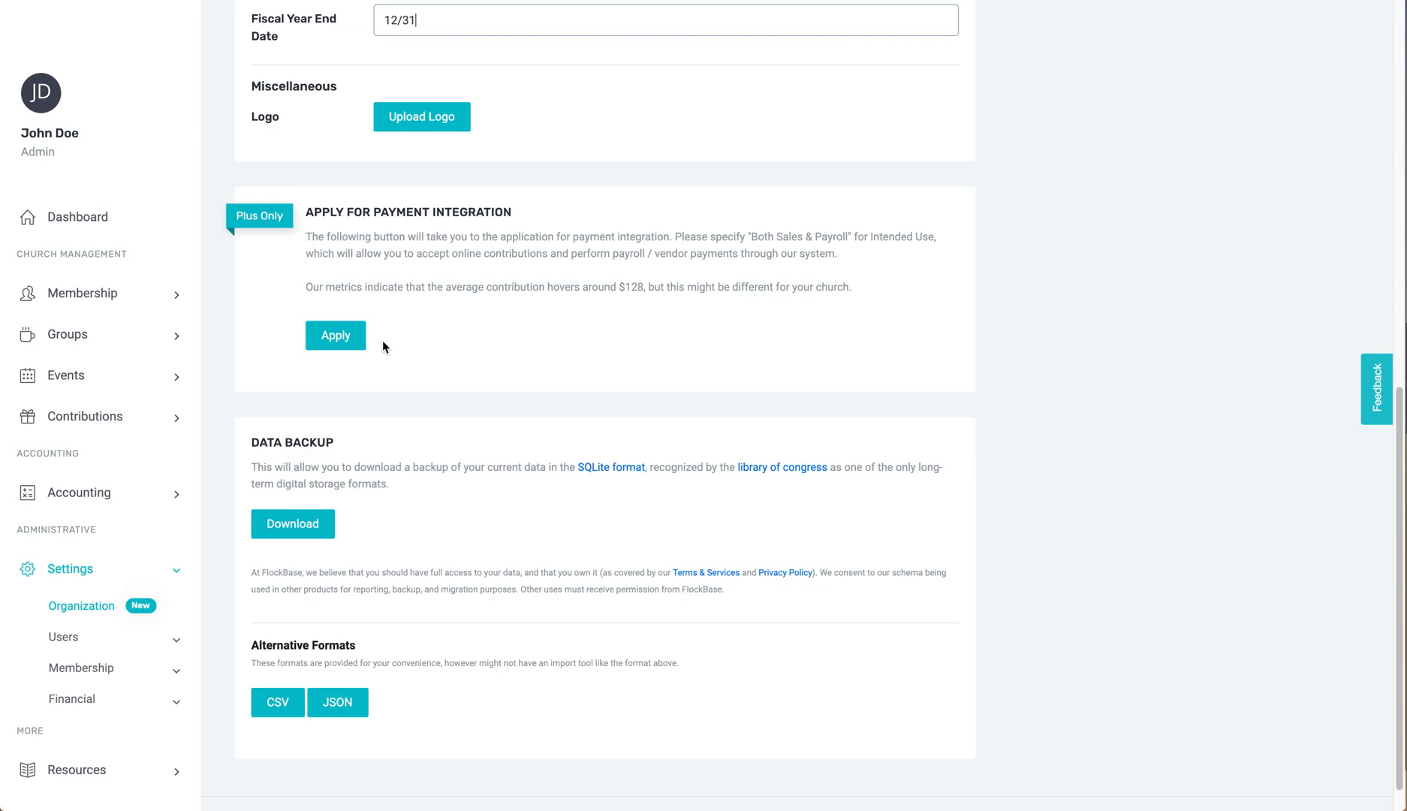
{"action": "mouse_move", "coordinate": [174, 268]}
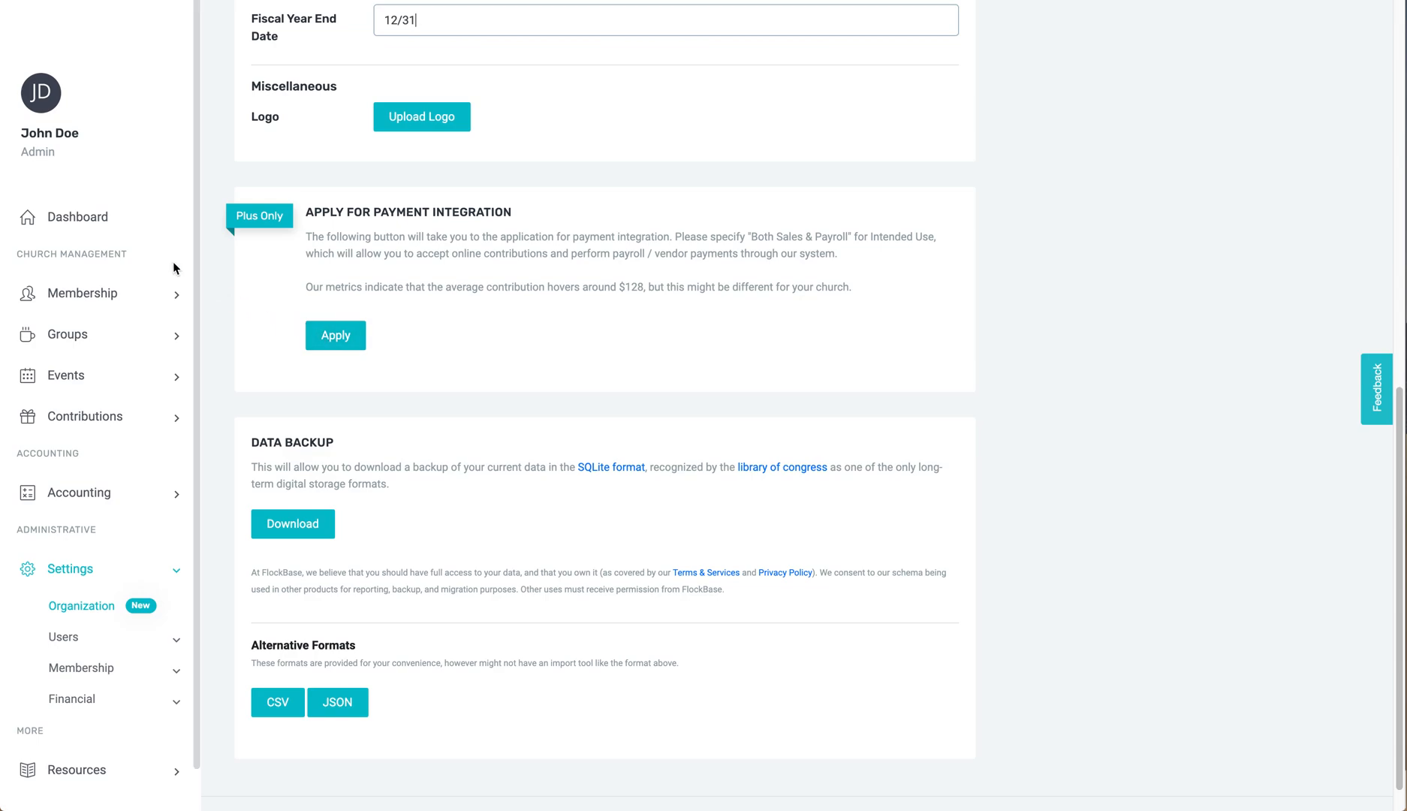
Step: Return to the Dashboard from the left sidebar
{"action": "left_click", "coordinate": [78, 216]}
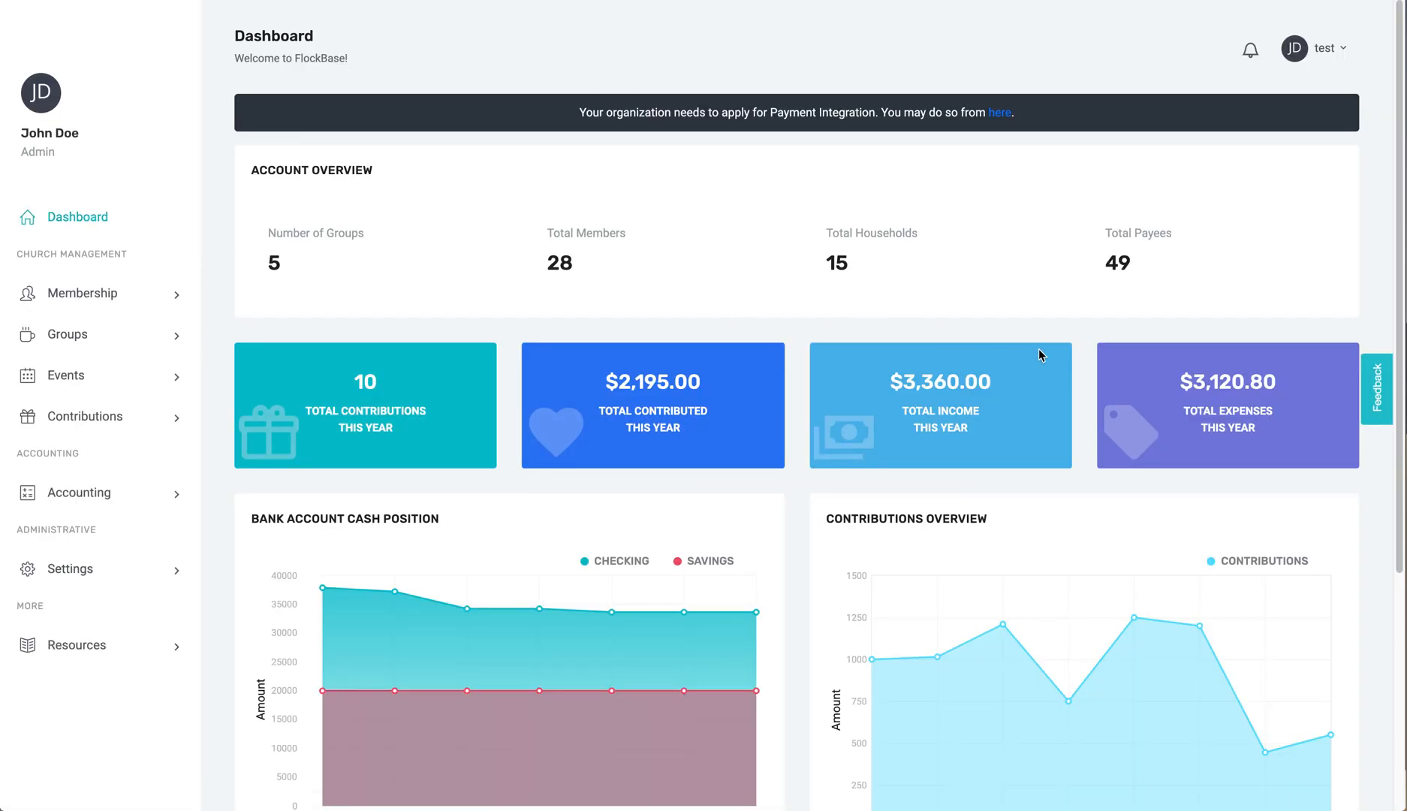
{"action": "mouse_move", "coordinate": [1108, 771]}
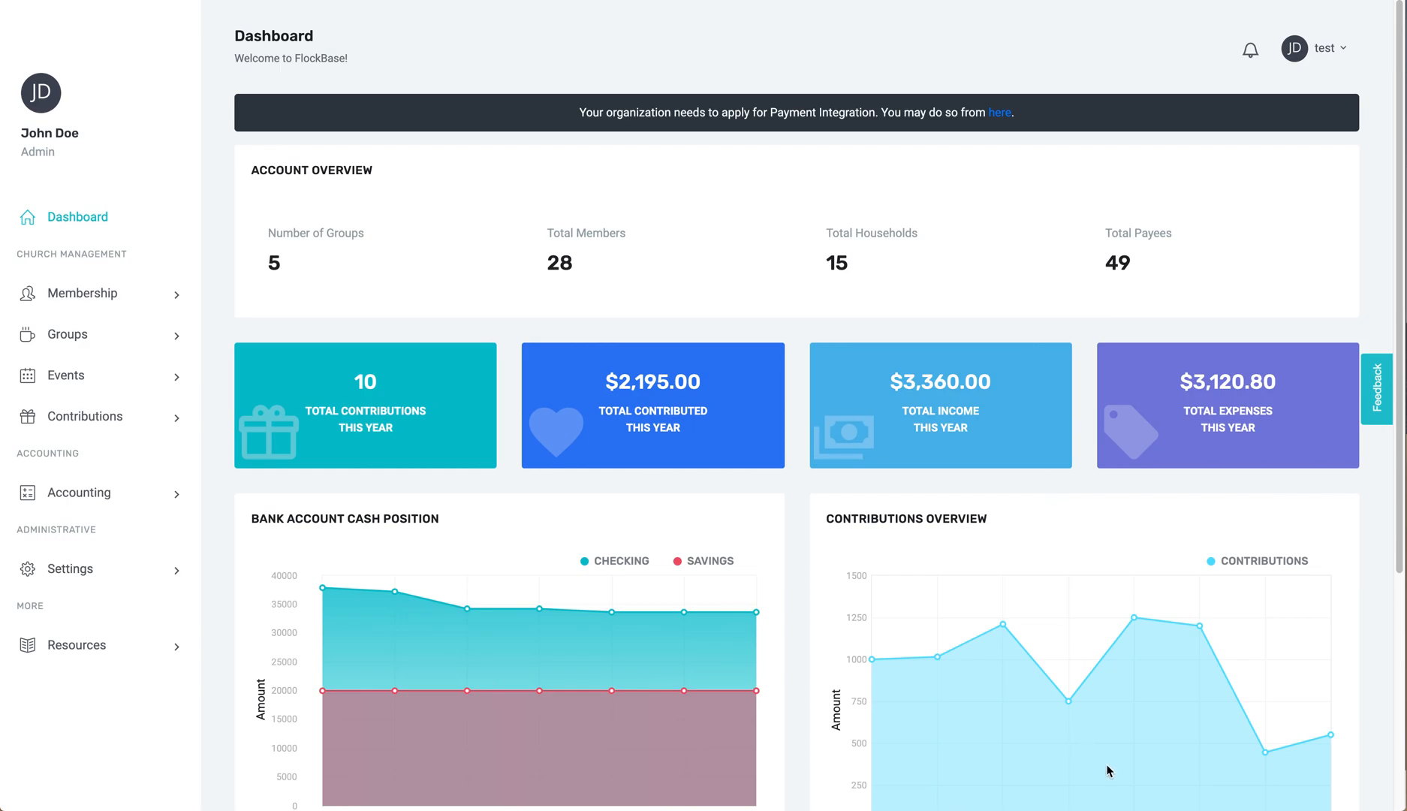